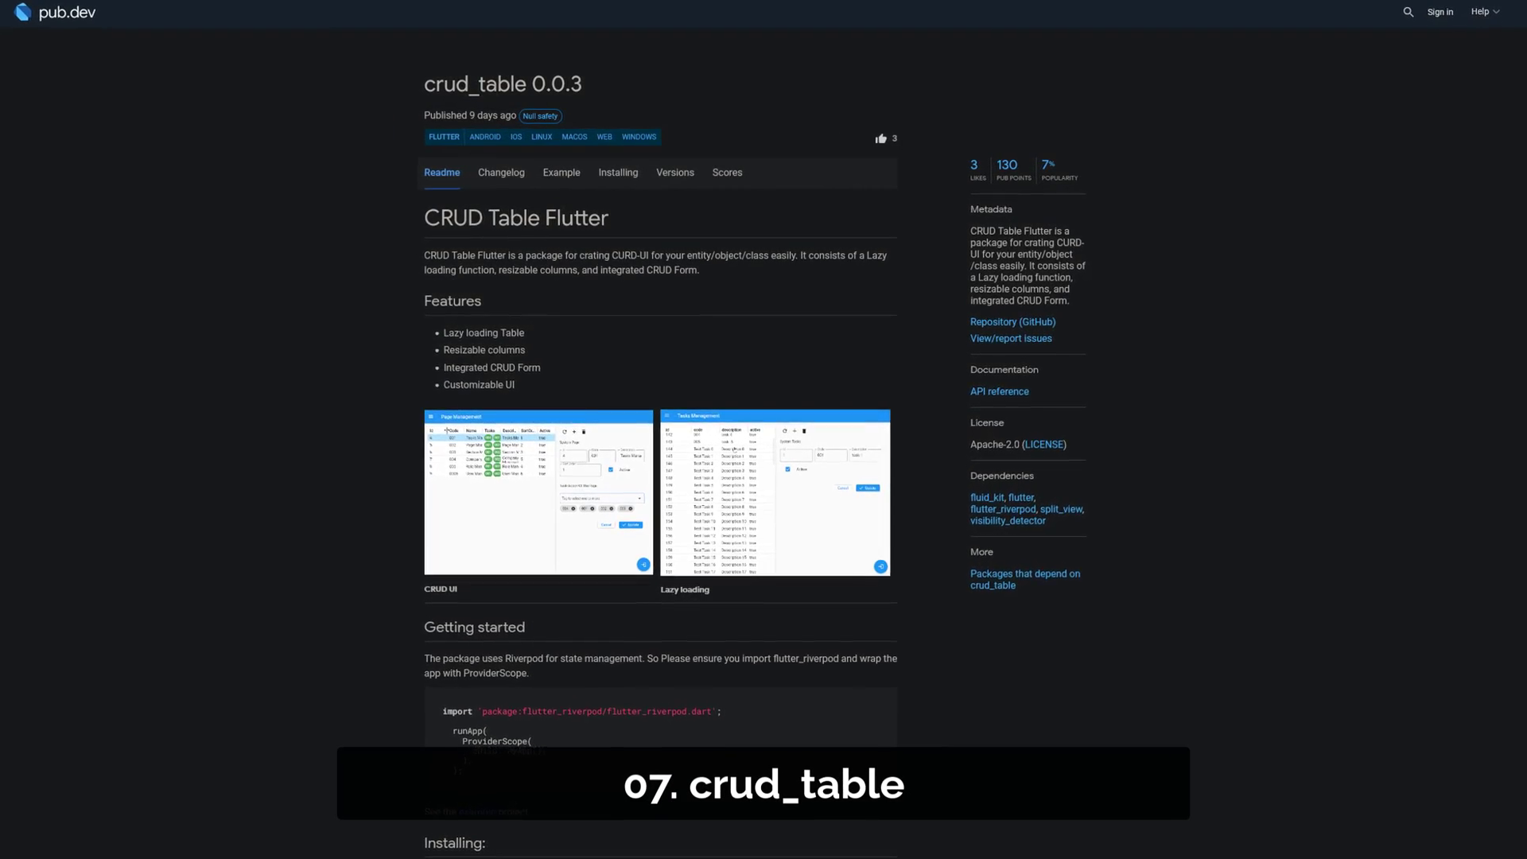
View the crud_table 0.0.3 Readme and its CRUD UI Page Management table demo.
left_click(537, 493)
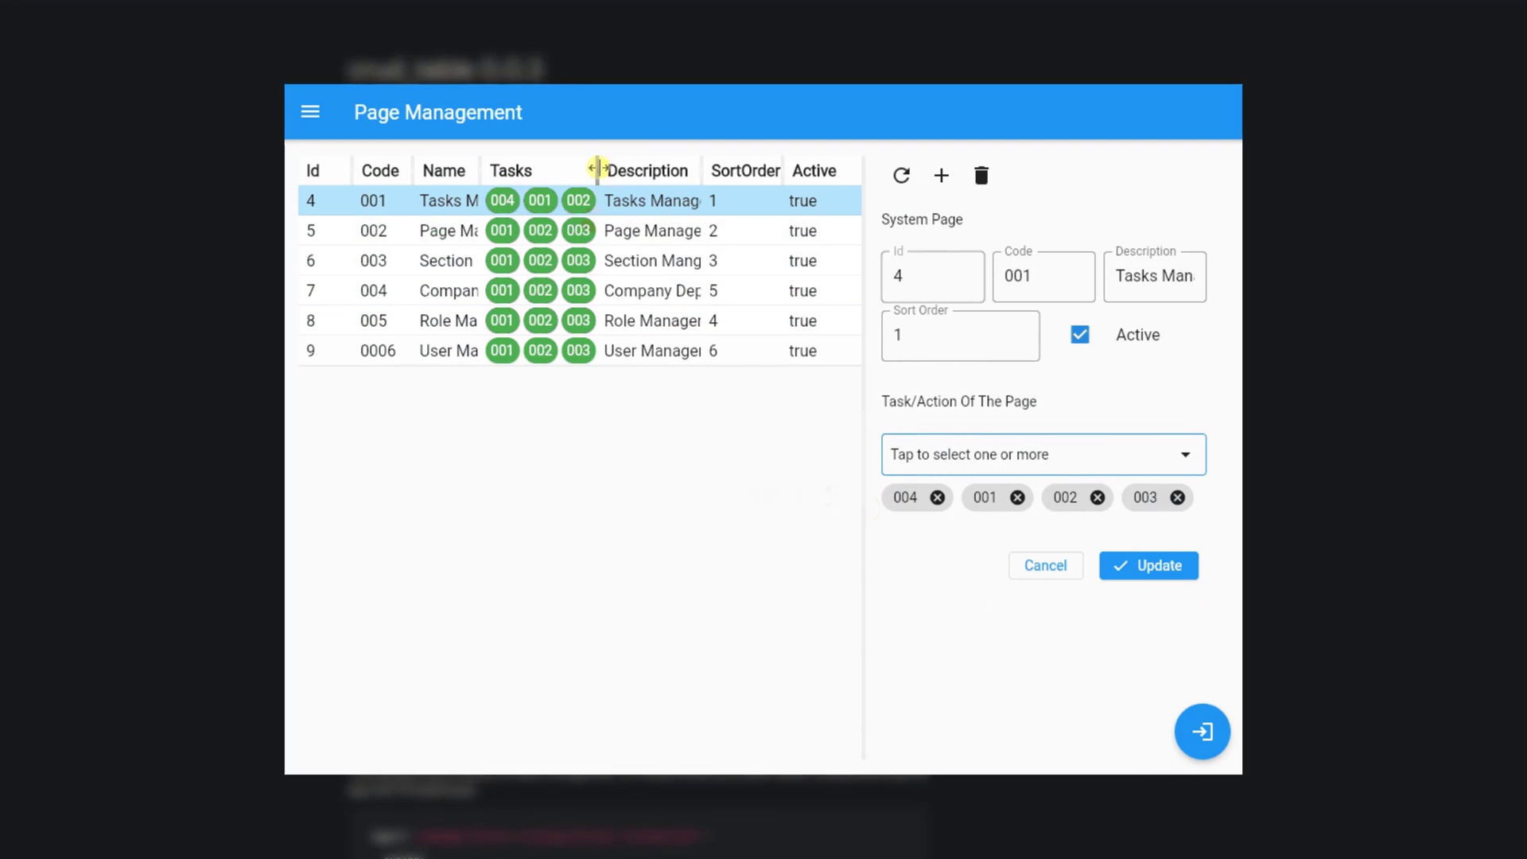
left_click(940, 176)
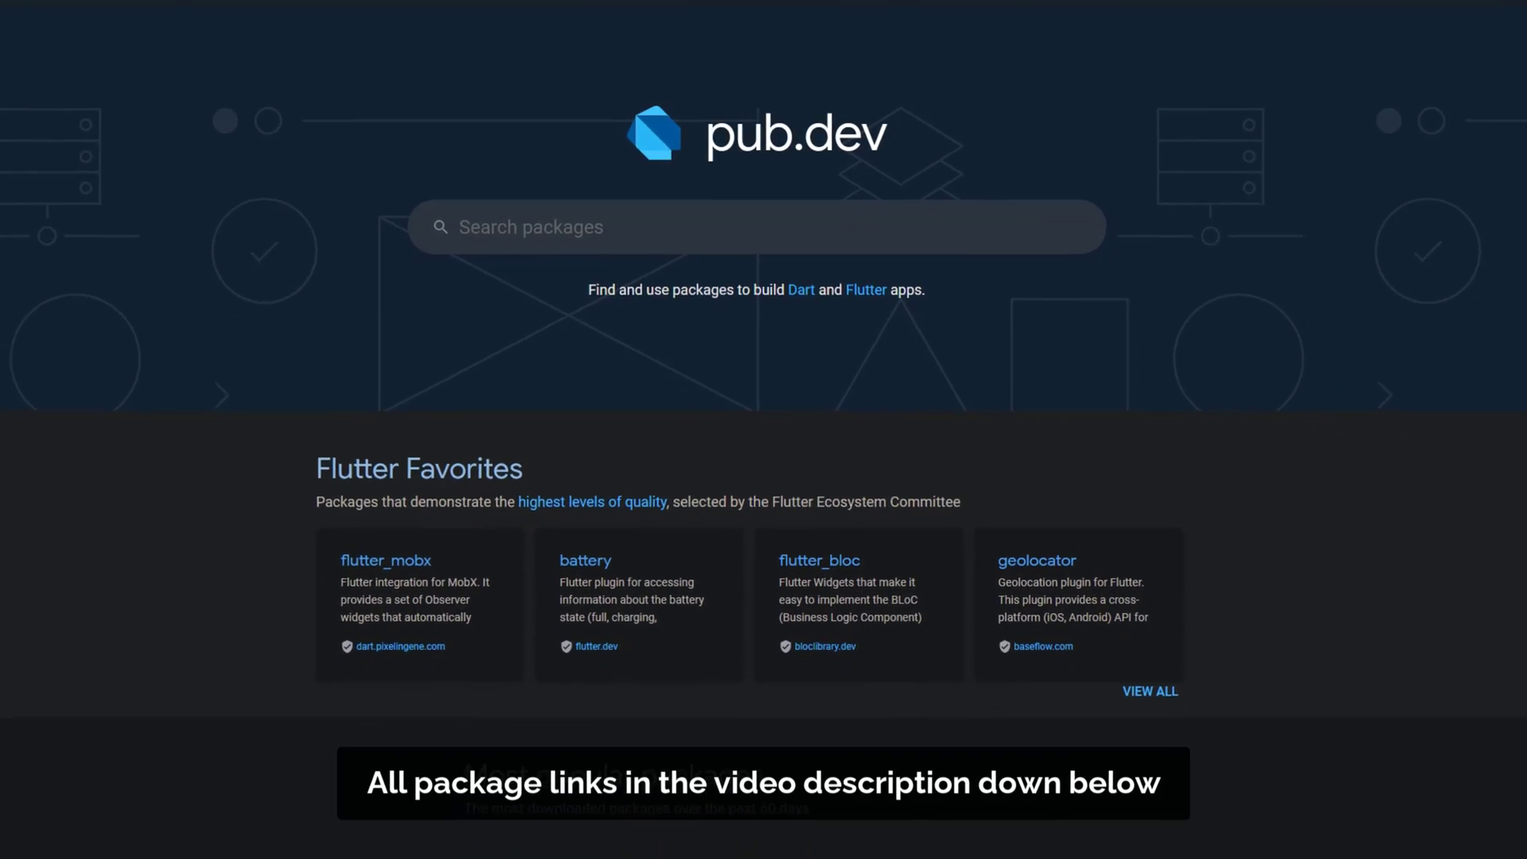
Scroll the home page down to Flutter Favorites and Most popular packages.
scroll("down", 3)
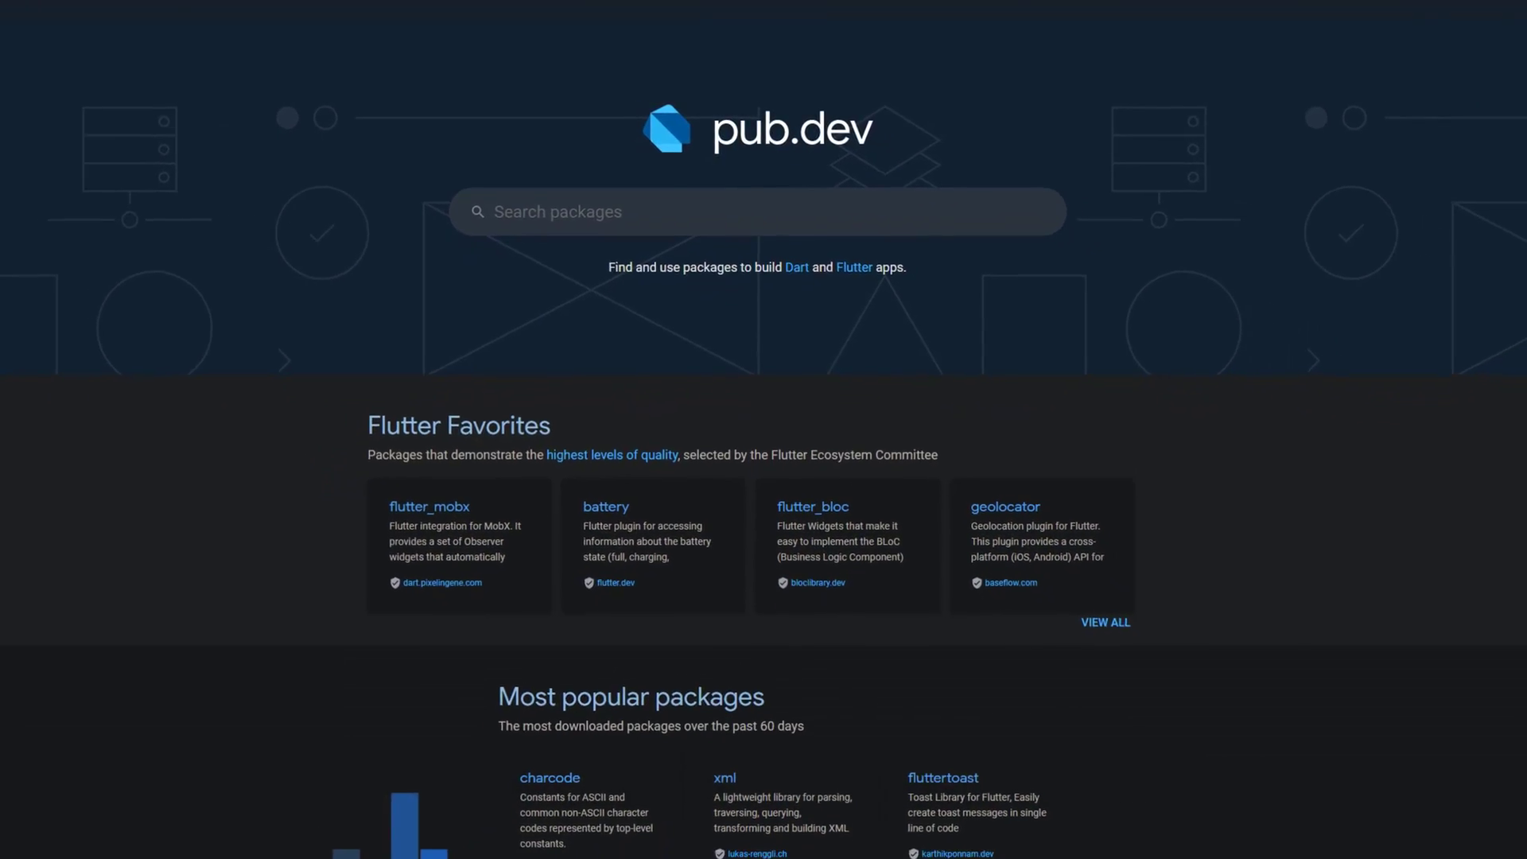